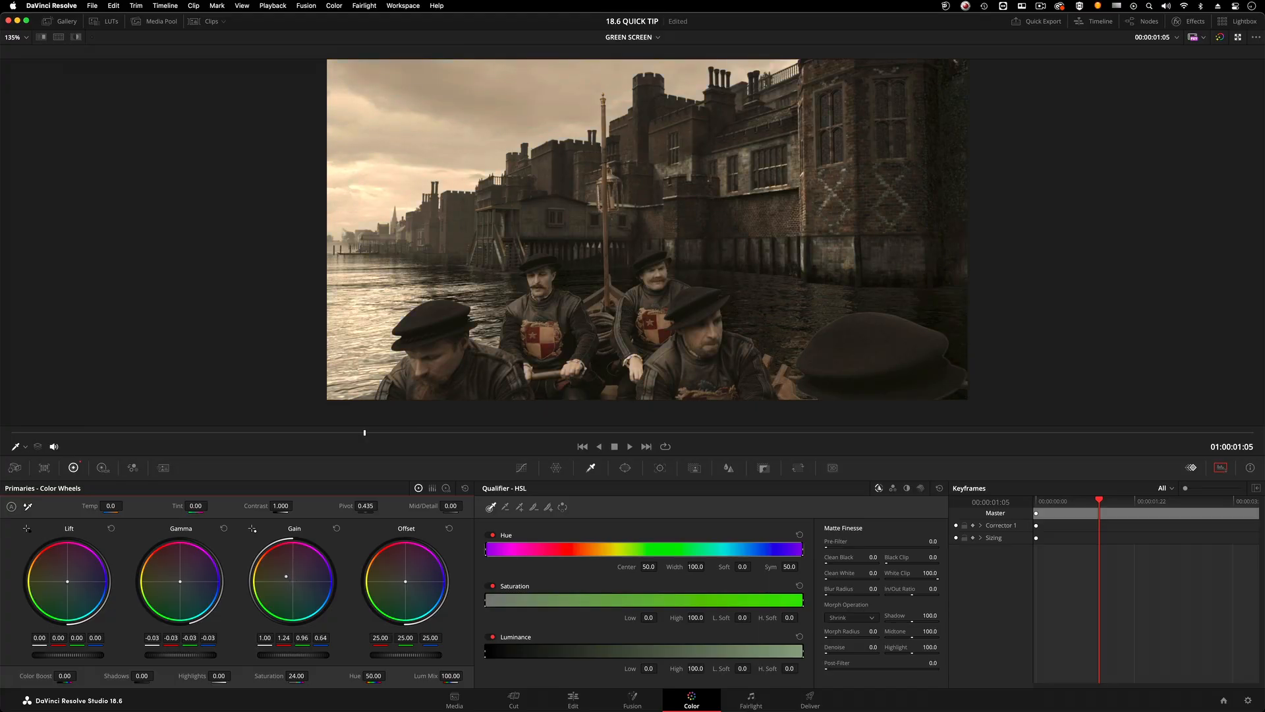
# Drag the Gain wheel toward yellow so Gain reads 1.26 green and 0.60 blue.
pyautogui.moveTo(290, 581); pyautogui.dragTo(291, 589)
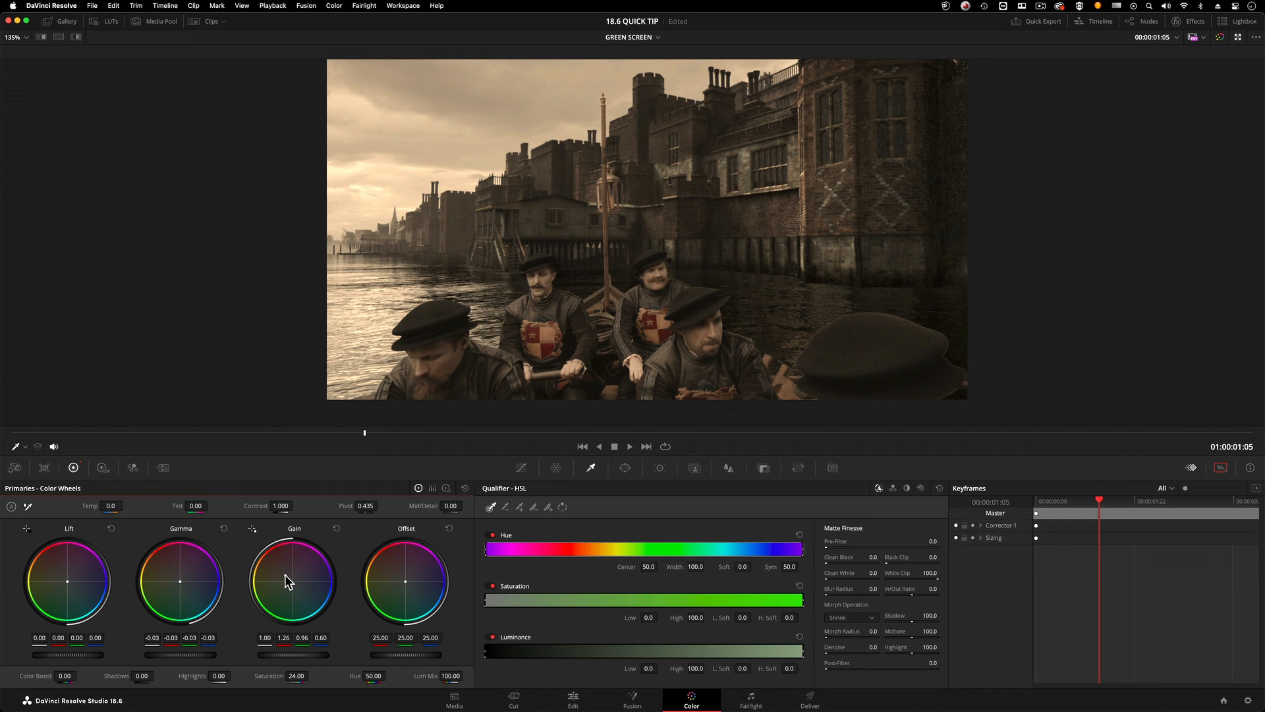
# Switch to the Edit page and bring up the BOAT COMP clip's context menu on V1.
pyautogui.click(572, 696)
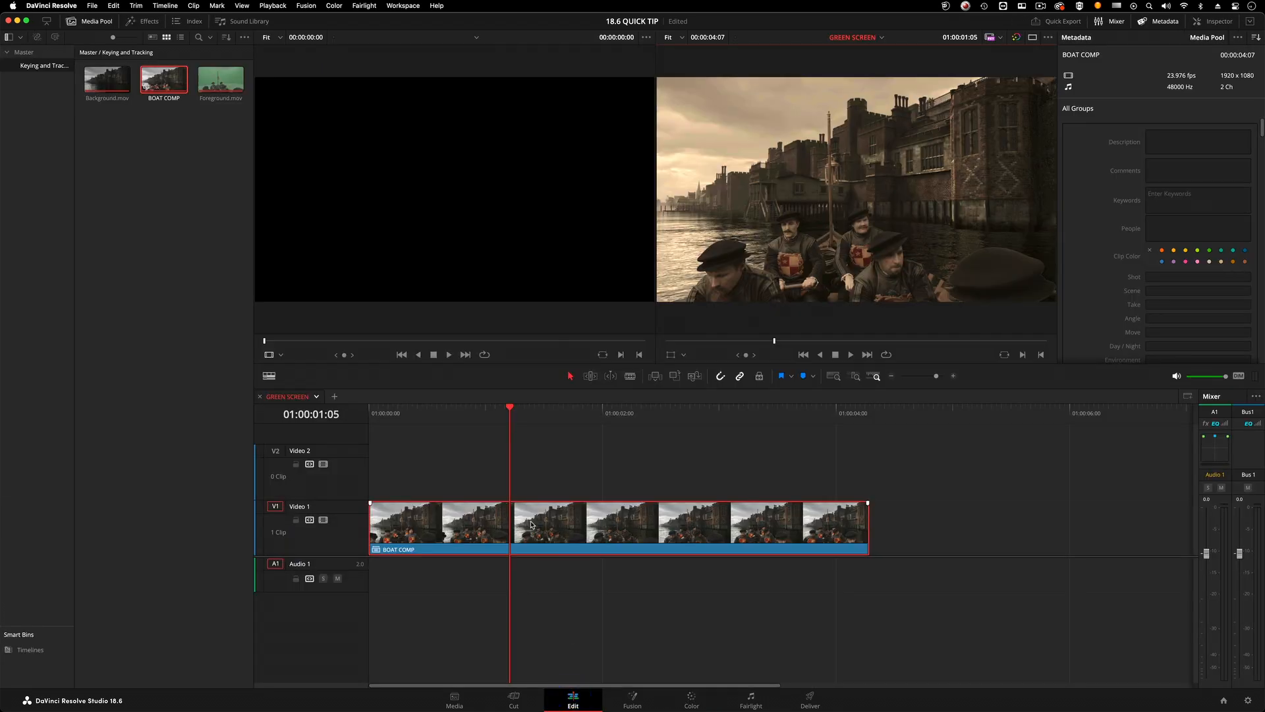
pyautogui.rightClick(531, 525)
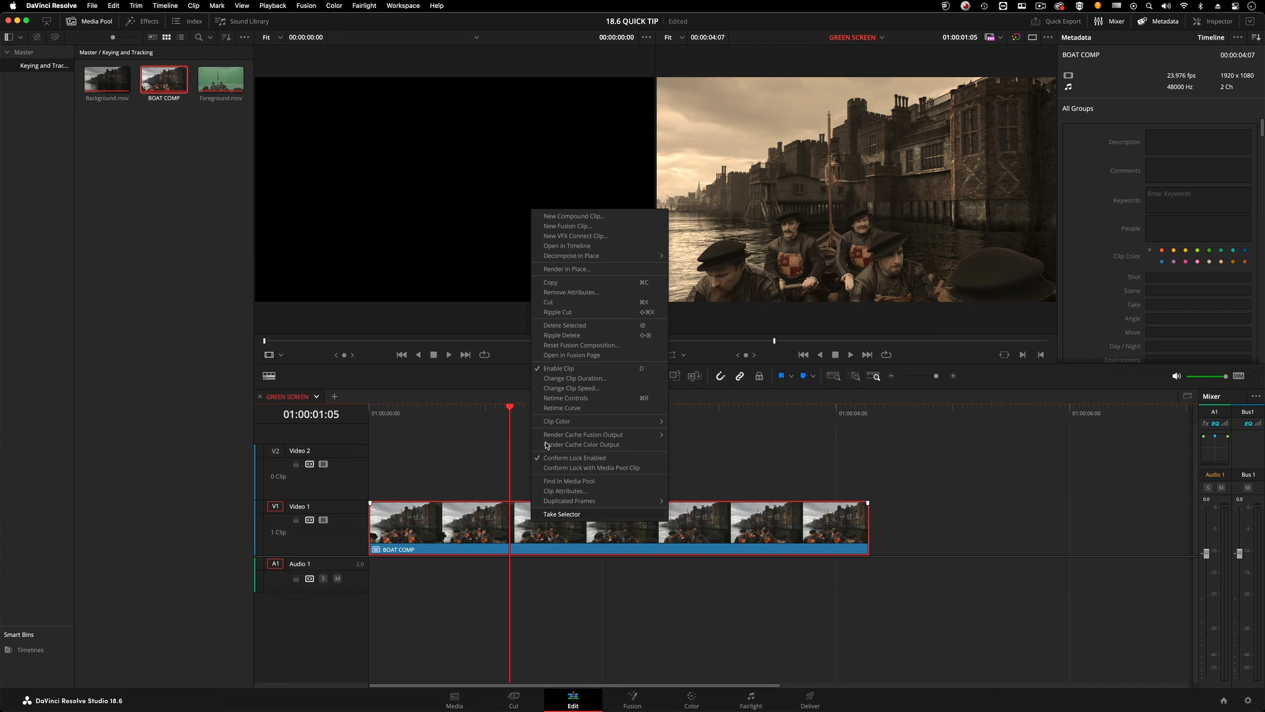